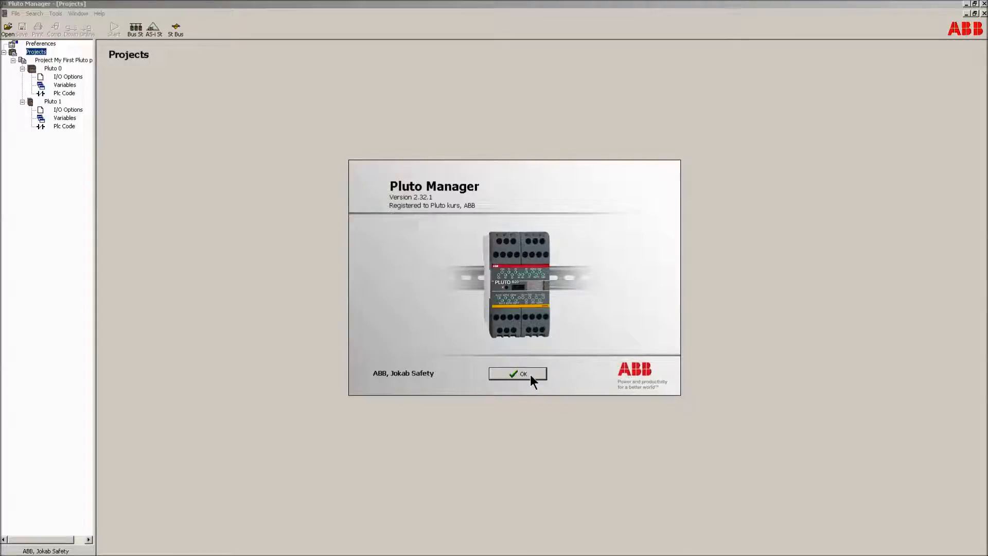
# Dismiss the About dialog showing Pluto Manager's version information.
pyautogui.click(518, 373)
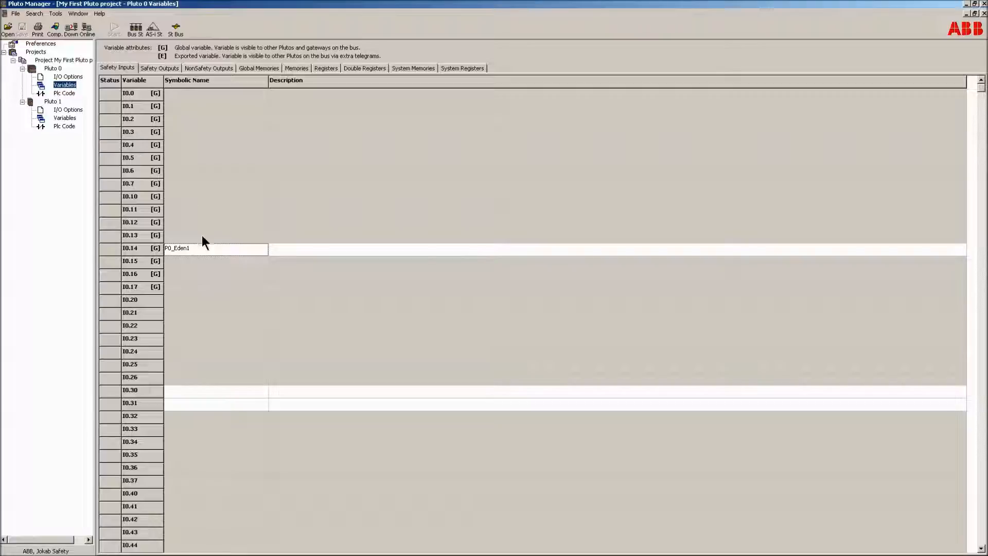
# Enter P0_Eden1 and 'Eden sensor at the gate.' for safety input I0.14.
pyautogui.click(205, 247)
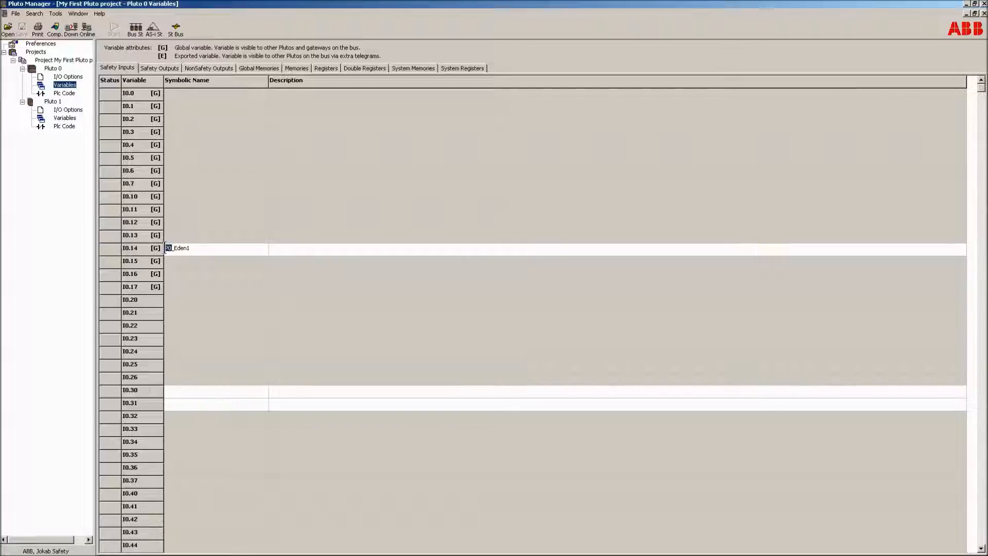
pyautogui.write('P0_Eden1')
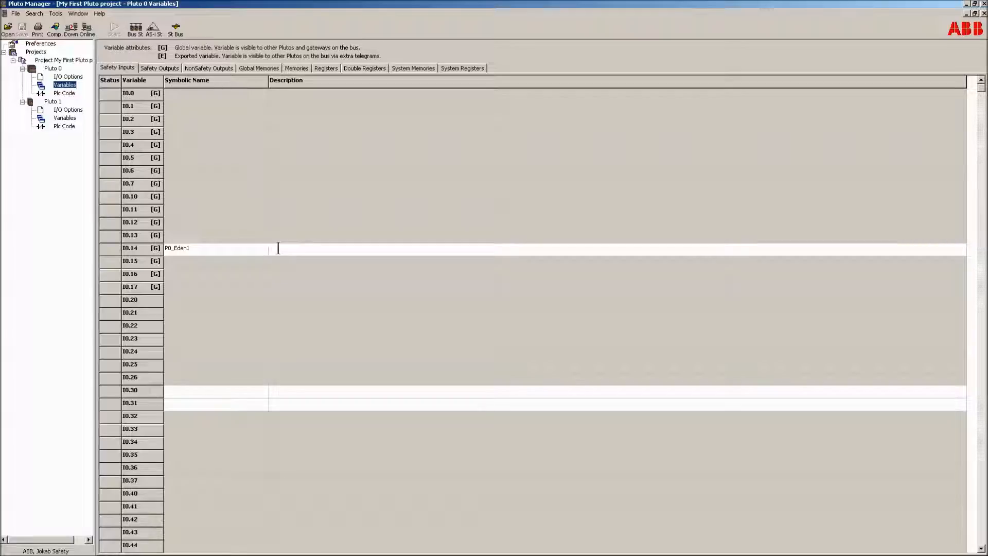
pyautogui.write('Eden')
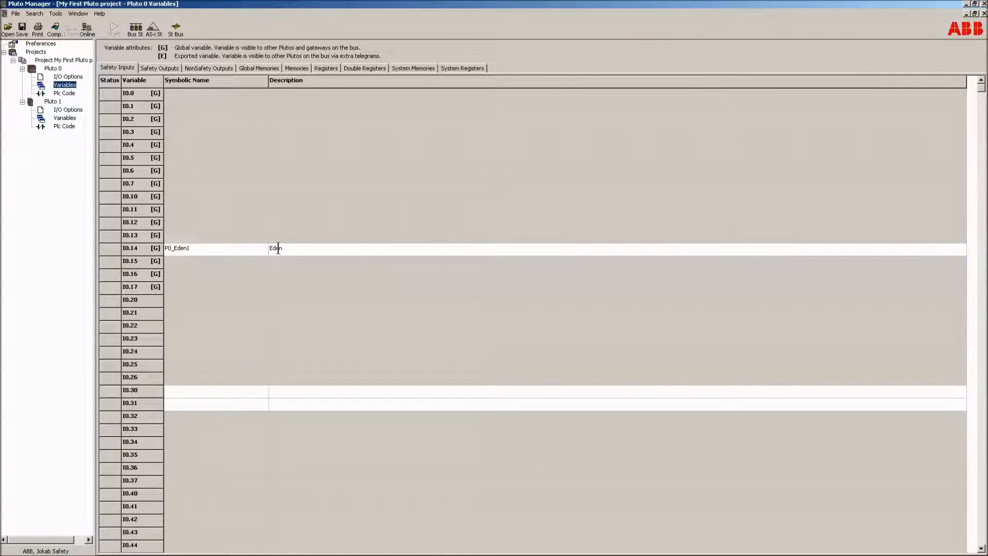
pyautogui.write('sensor at the')
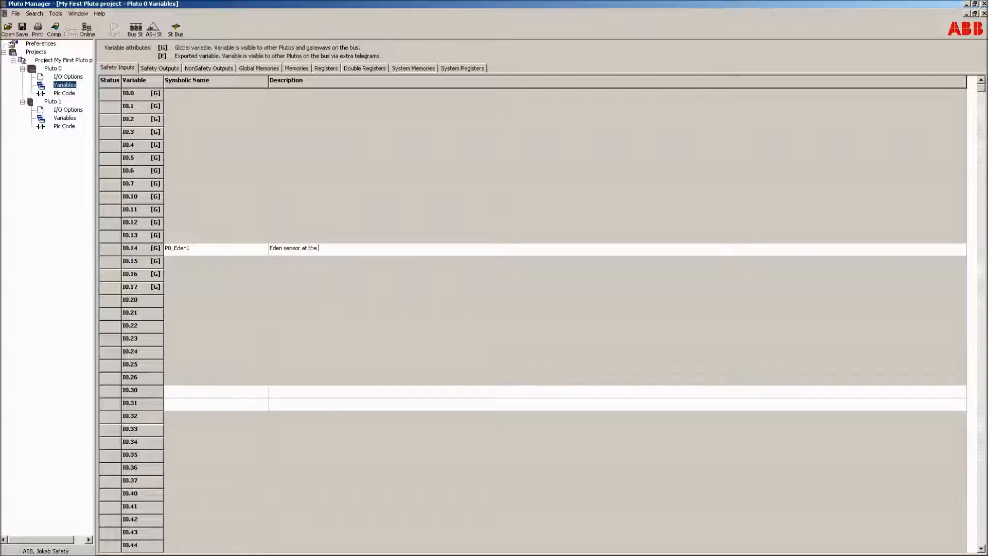
pyautogui.write('gate.')
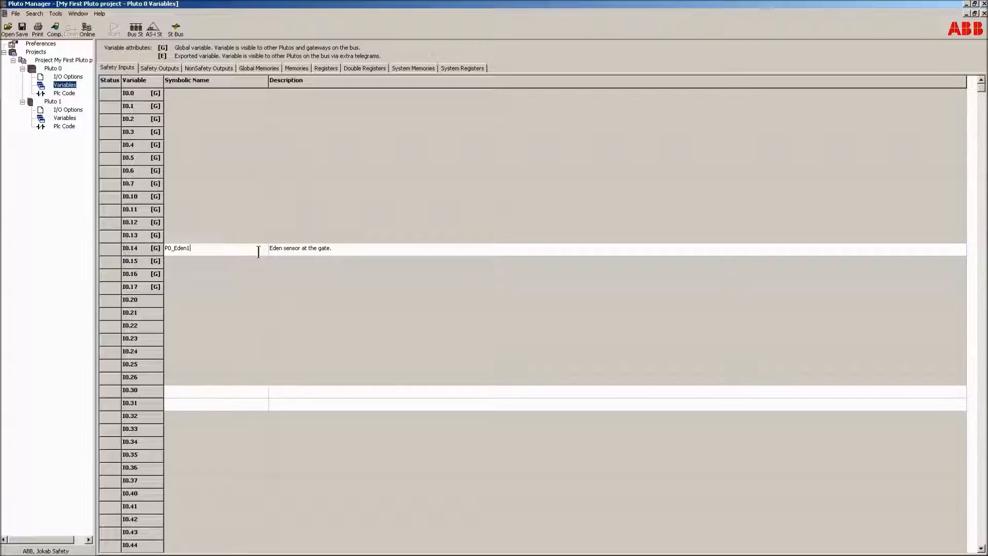
# Name I0.30 P0_ES1_Ch1 with 'Emergency stop 1 - Channel 1.', and I0.31 ES1_Ch2.
pyautogui.click(192, 389)
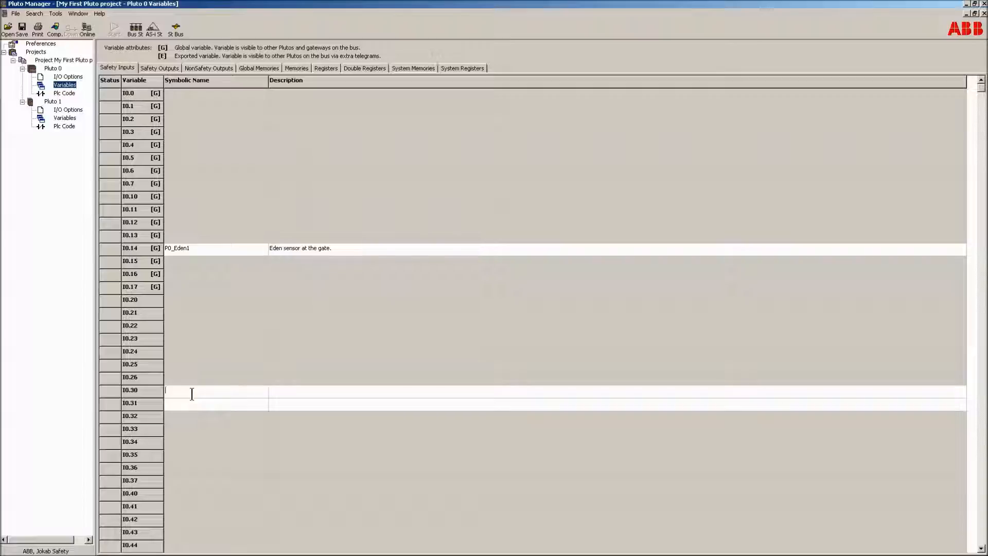
pyautogui.write('P0_ES1_Ch1')
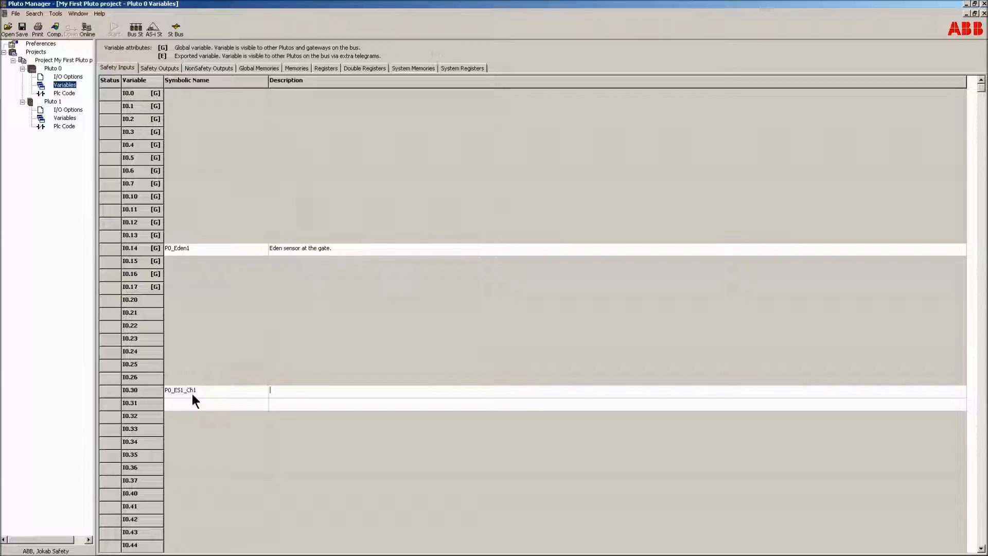
pyautogui.write('Emergency stop 1 - Channel 1.')
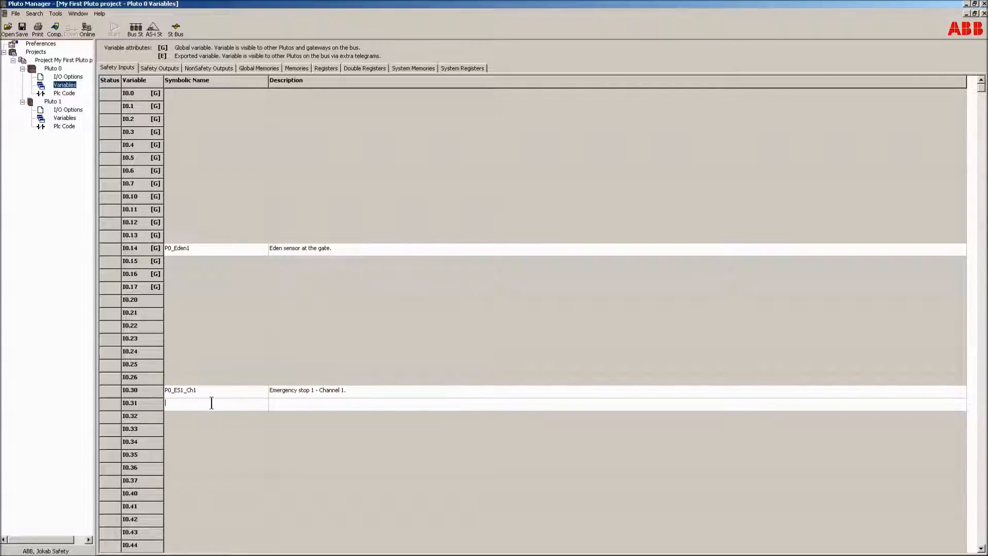
pyautogui.write('ES1-')
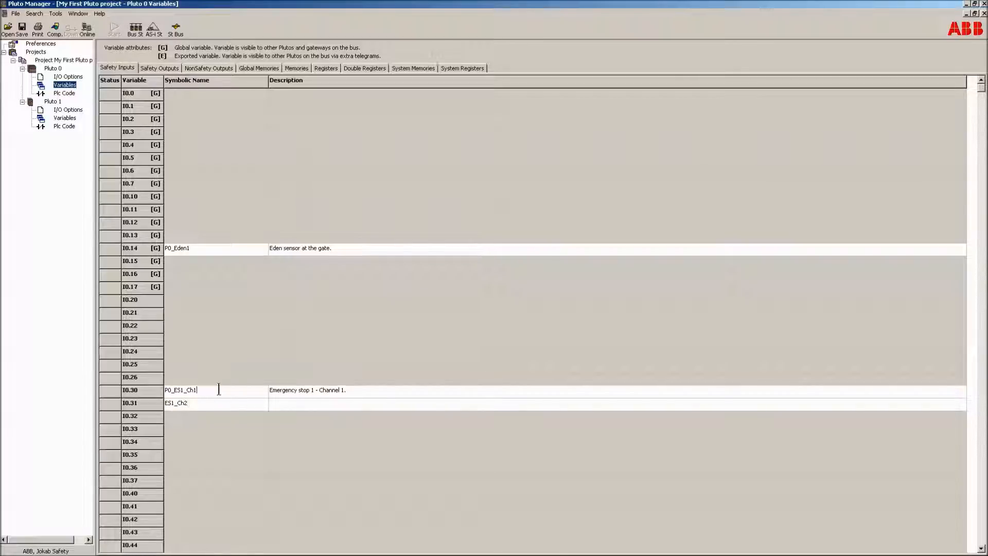
# Add Pluto 0 variable prefixes and describe I0.31 as 'Emergency stop 1 - Channel 2.'.
pyautogui.rightClick(64, 85)
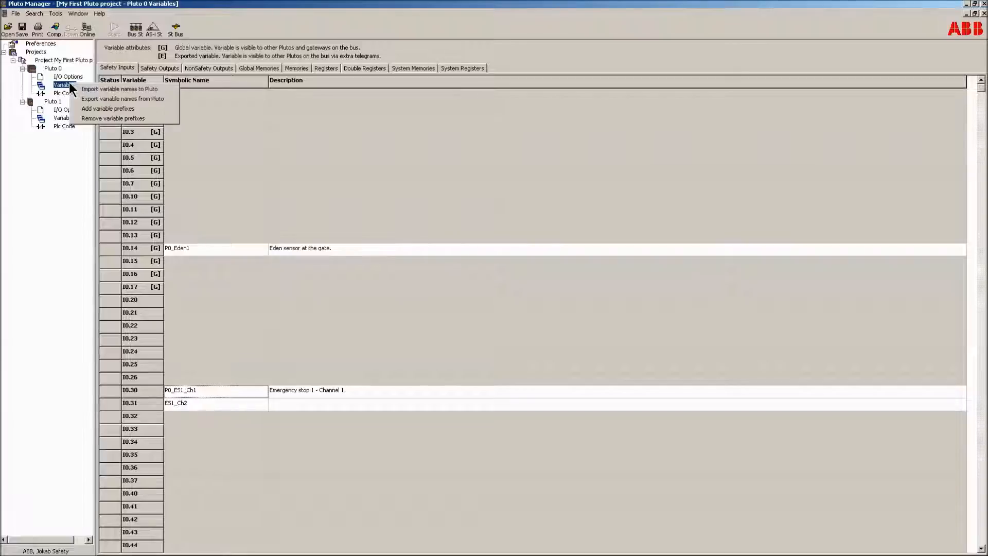
pyautogui.moveTo(104, 108)
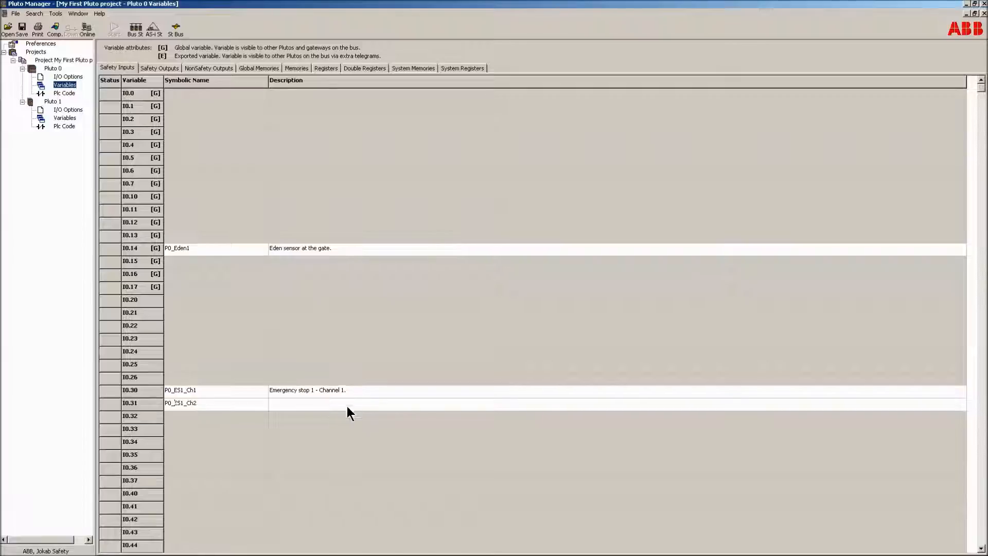
pyautogui.click(350, 389)
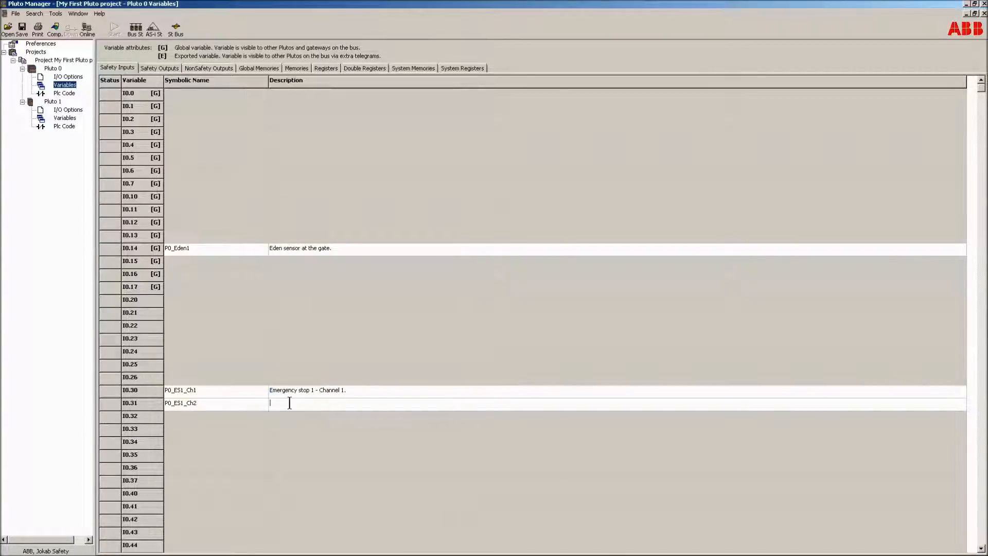
pyautogui.write('Emergency stop 1 - Channel 2.')
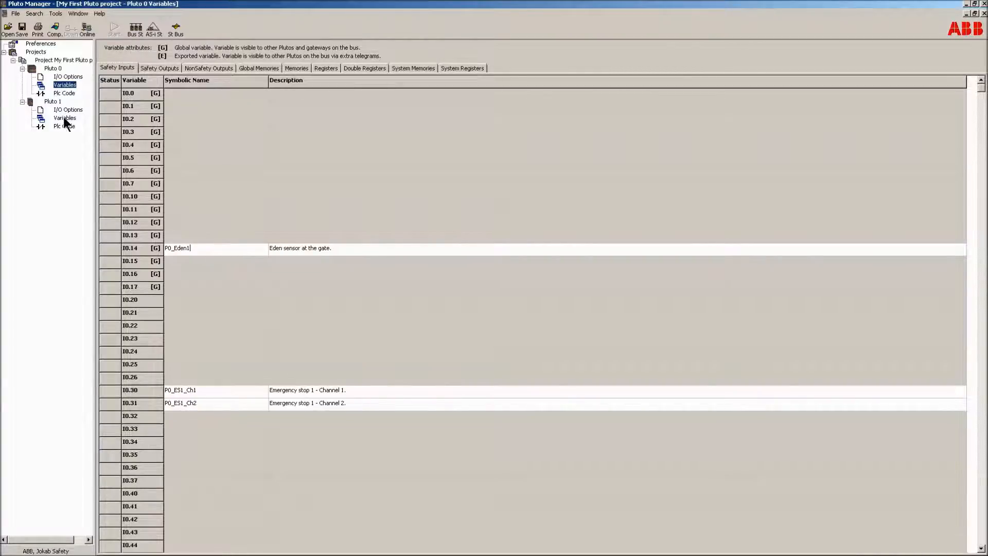
# Name Pluto 1's input I1.11 P1_LB1_IN in its variables table.
pyautogui.click(65, 118)
pyautogui.write('P1_LB1')
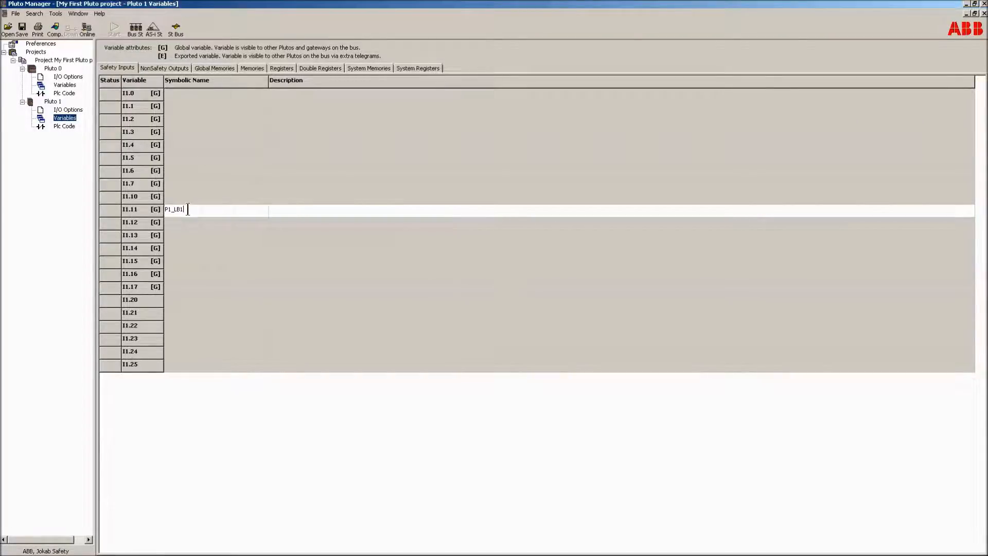
pyautogui.write('_')
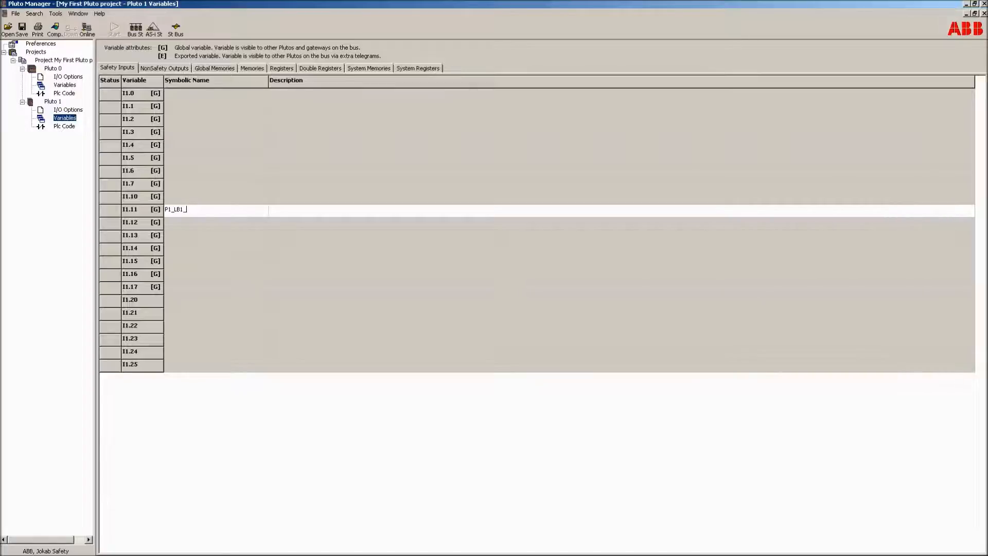
pyautogui.write('M')
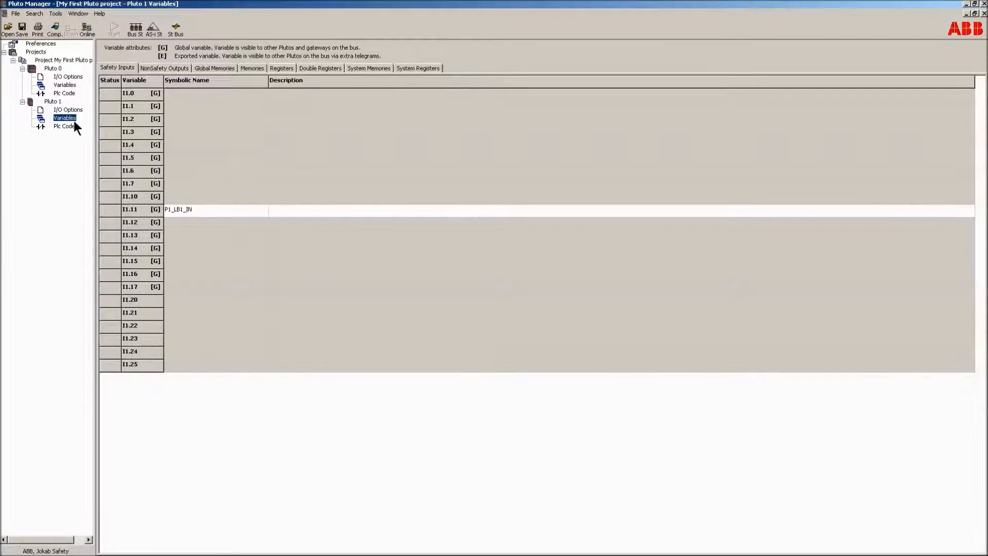
# Review Pluto 1's I/O Options, then show its NonSafety Outputs variables.
pyautogui.click(68, 109)
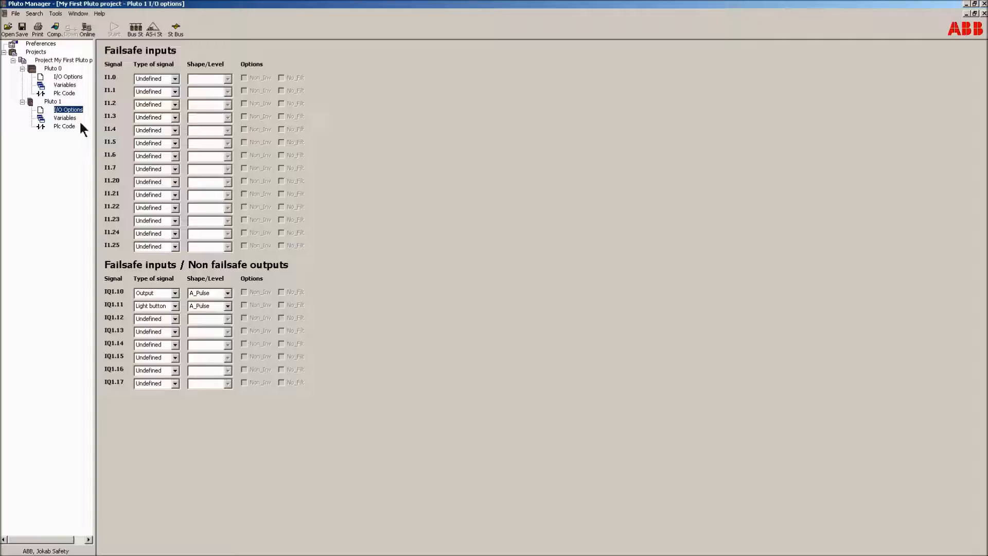
pyautogui.click(64, 118)
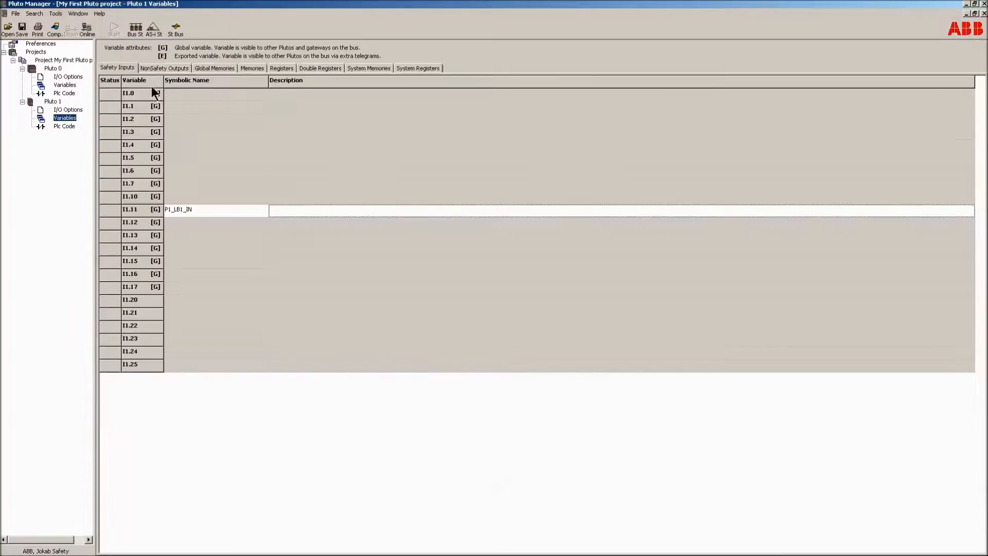
pyautogui.click(163, 68)
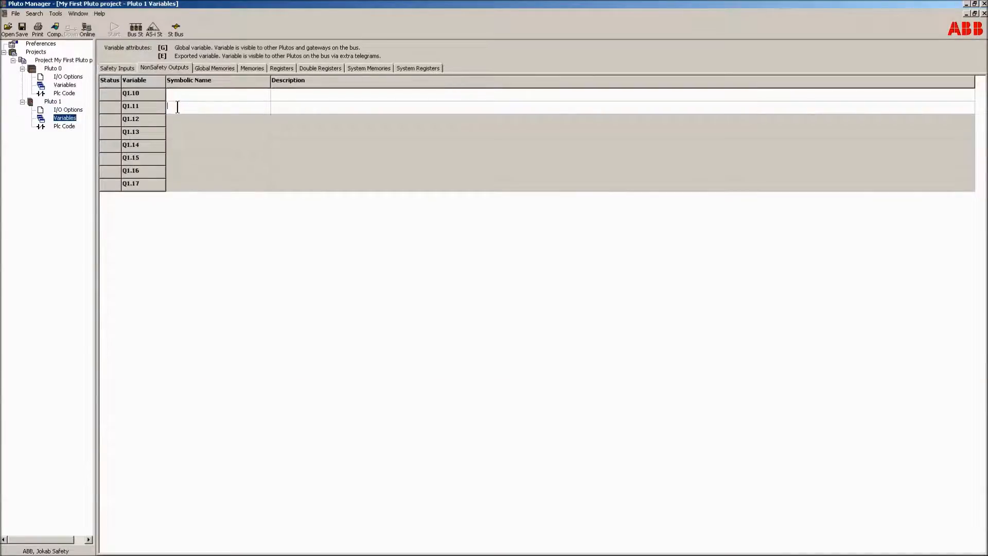
# Give Q1.11 the name P1_LB1_OUT and description 'Light button out signal.', then return to Safety Inputs.
pyautogui.write('P')
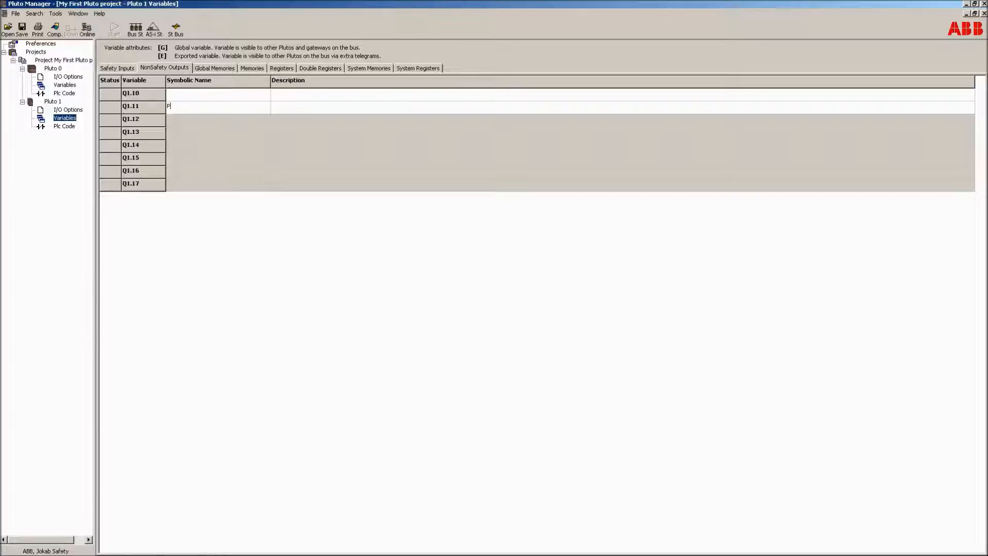
pyautogui.write('1_LB')
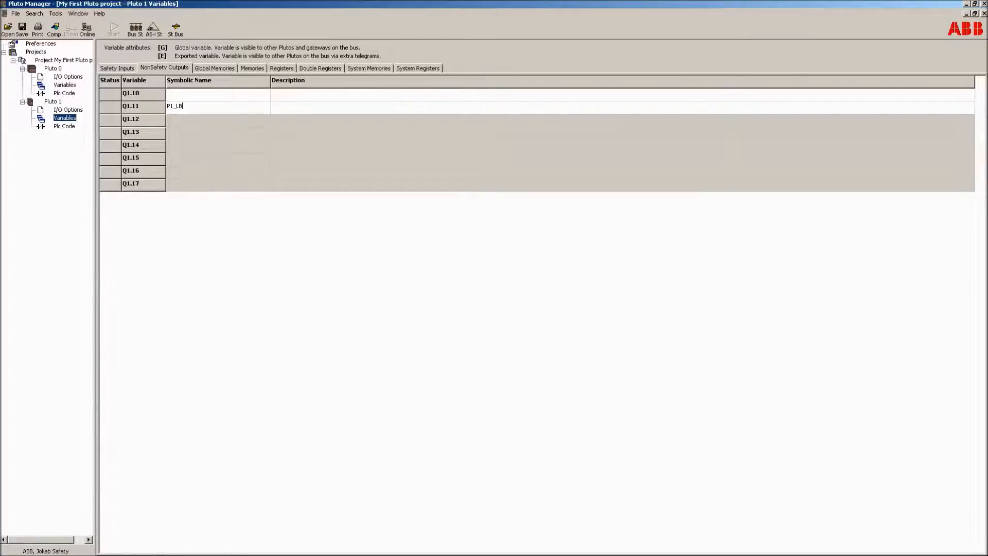
pyautogui.write('1_O')
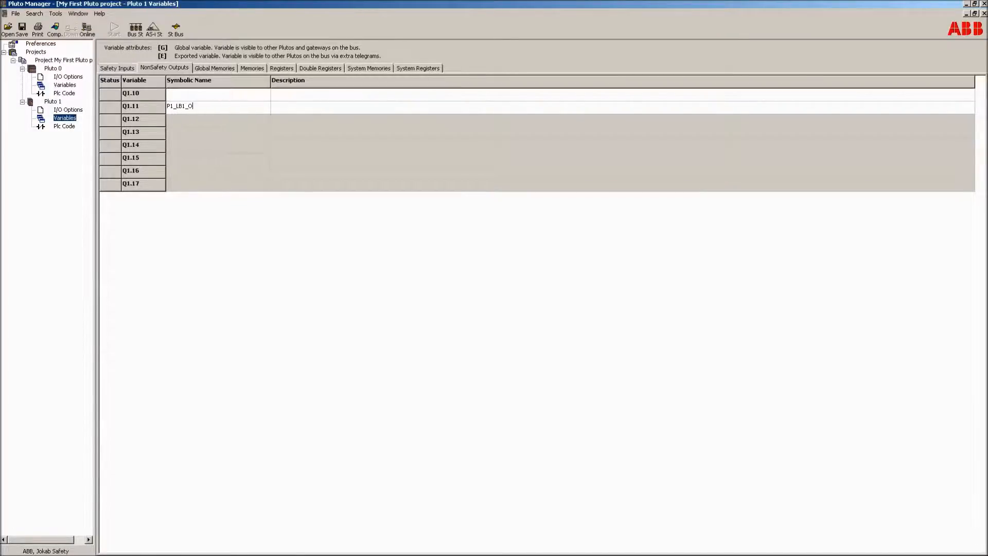
pyautogui.write('UT')
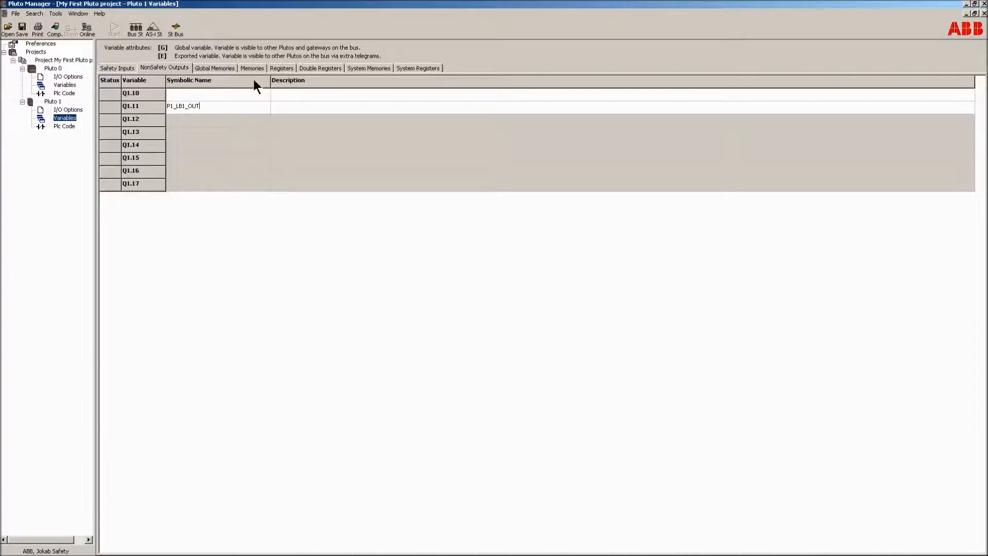
pyautogui.write('Light button out')
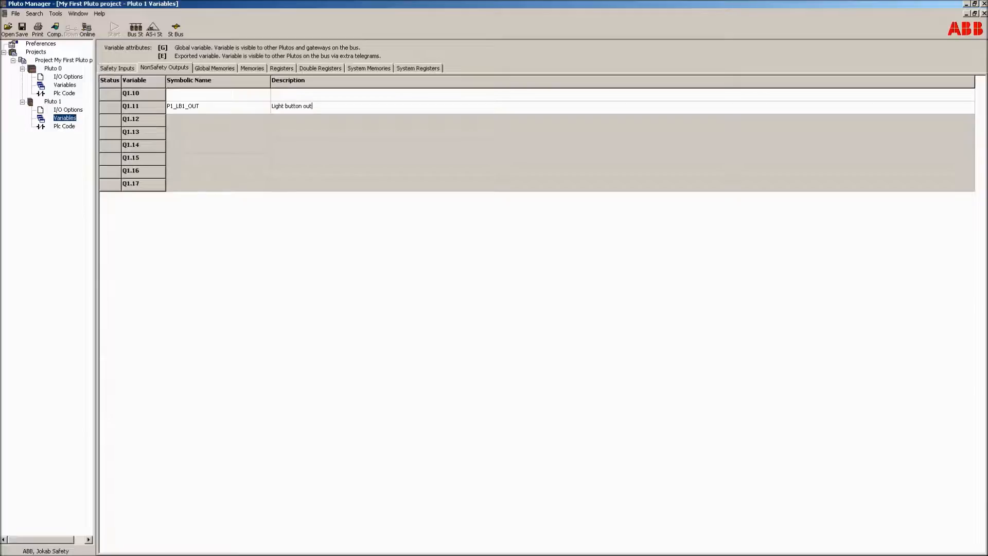
pyautogui.write('signal.')
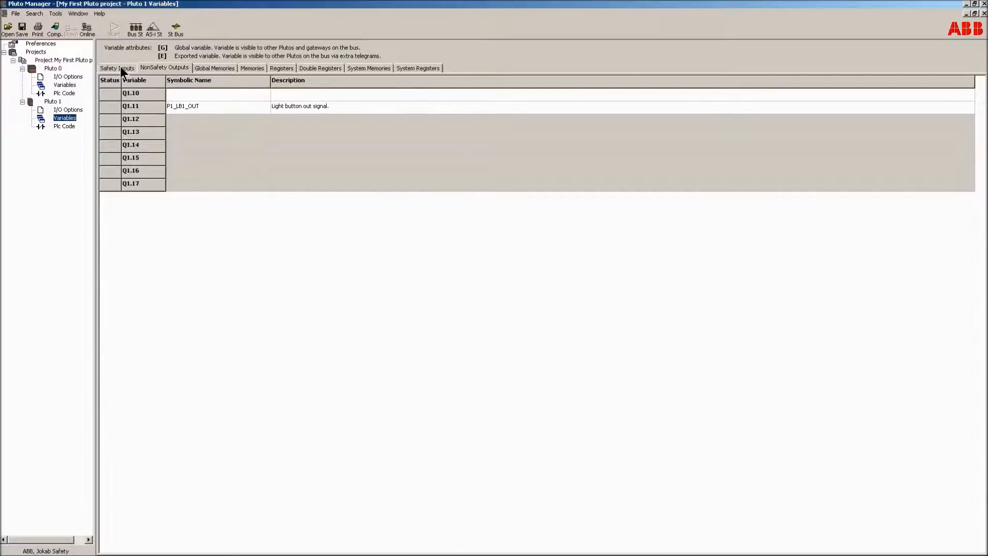
pyautogui.click(116, 68)
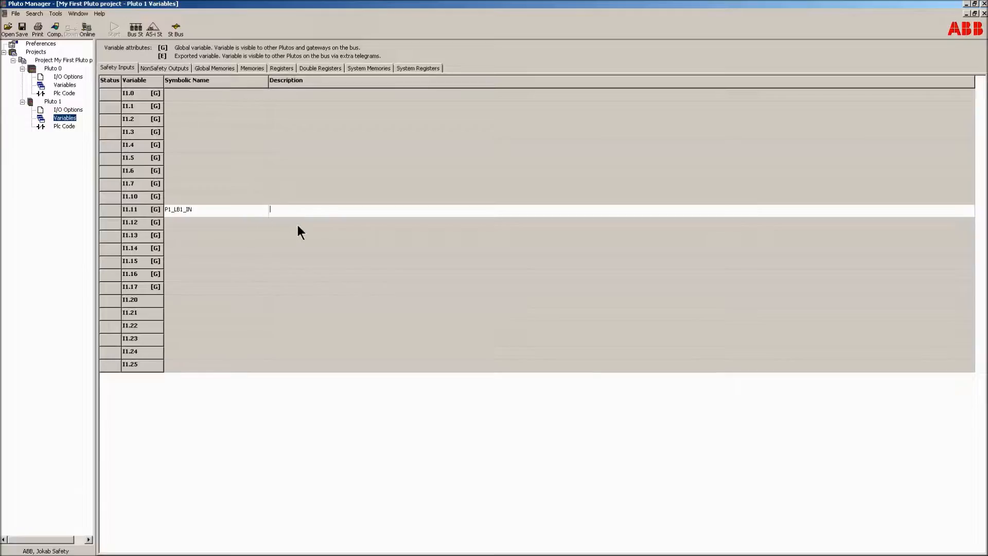
# Describe I1.11 as 'Light button 1 input part.' and insert '1' into Q1.11's description.
pyautogui.write('Light bnutton 1')
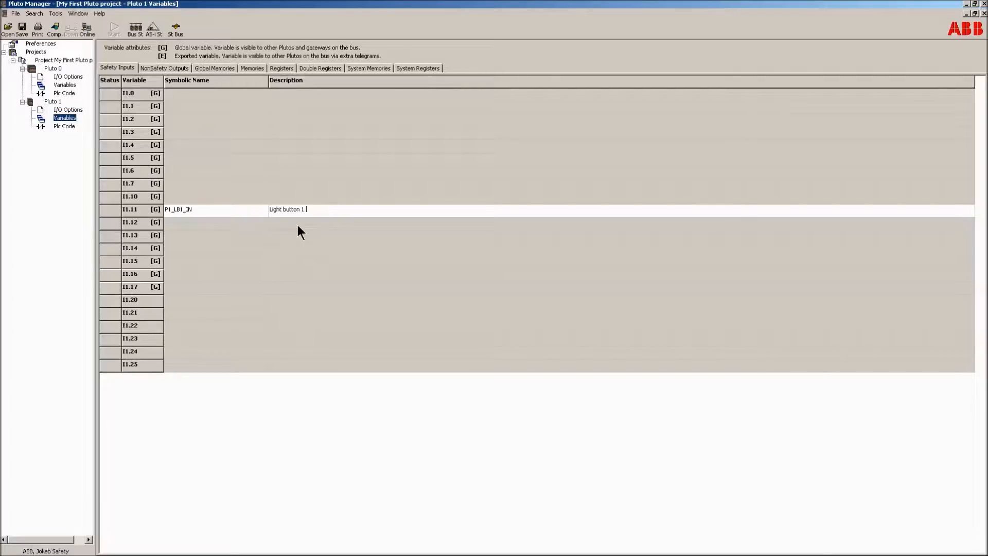
pyautogui.write('input part.')
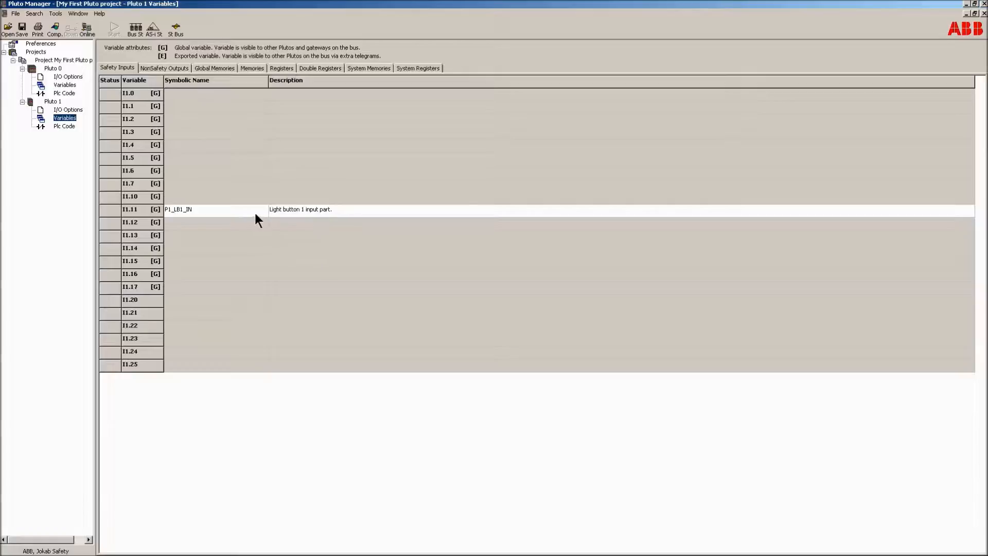
pyautogui.click(164, 68)
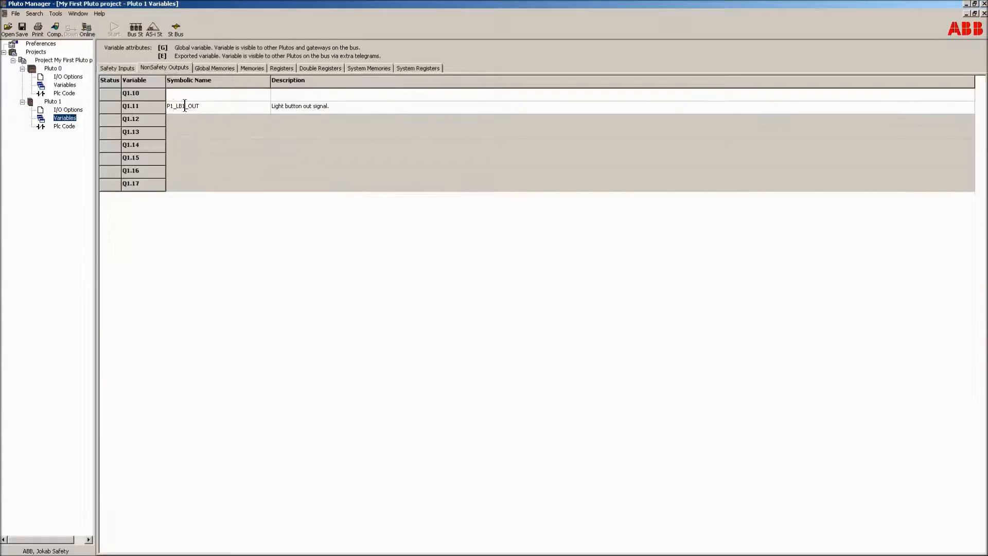
pyautogui.doubleClick(183, 106)
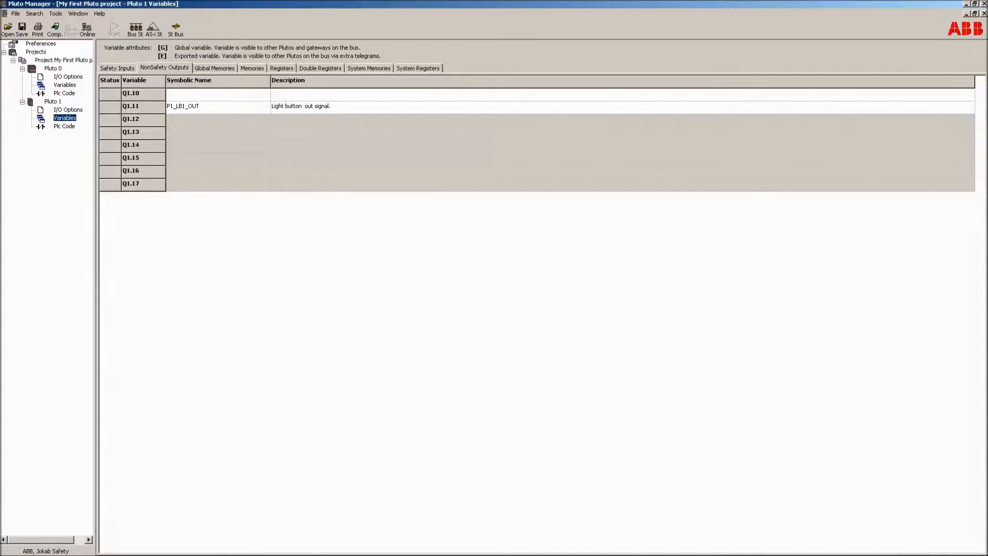
pyautogui.write('1')
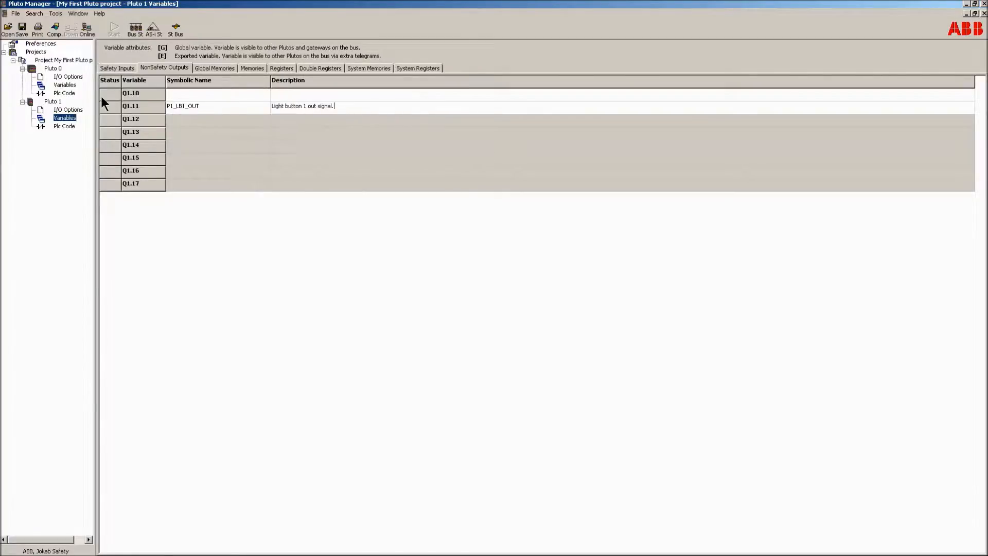
pyautogui.click(68, 76)
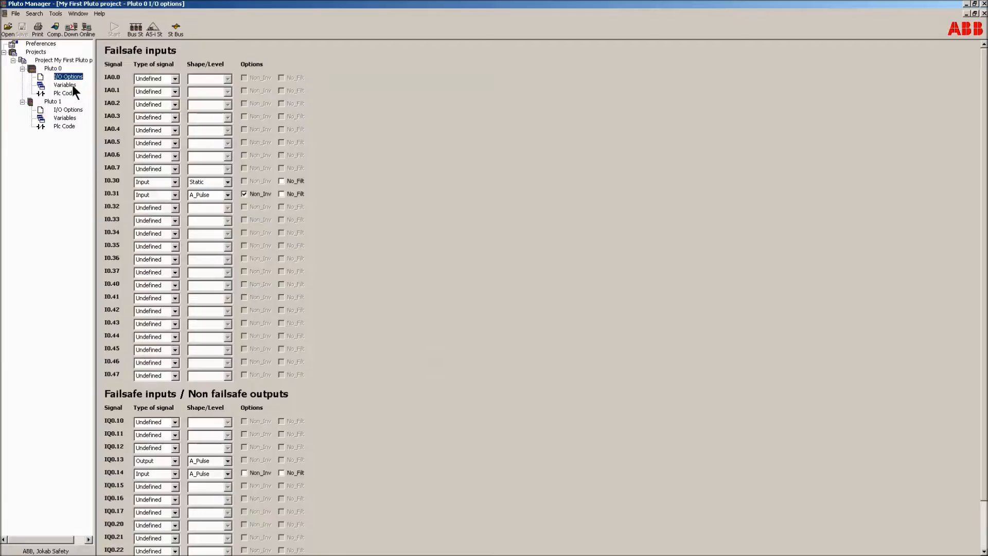
# Name Q0.0 and Q0.1 P0_Contactor_1 and P0_Contactor_2, described 'Safety contactor 1.' and '2.'.
pyautogui.click(65, 85)
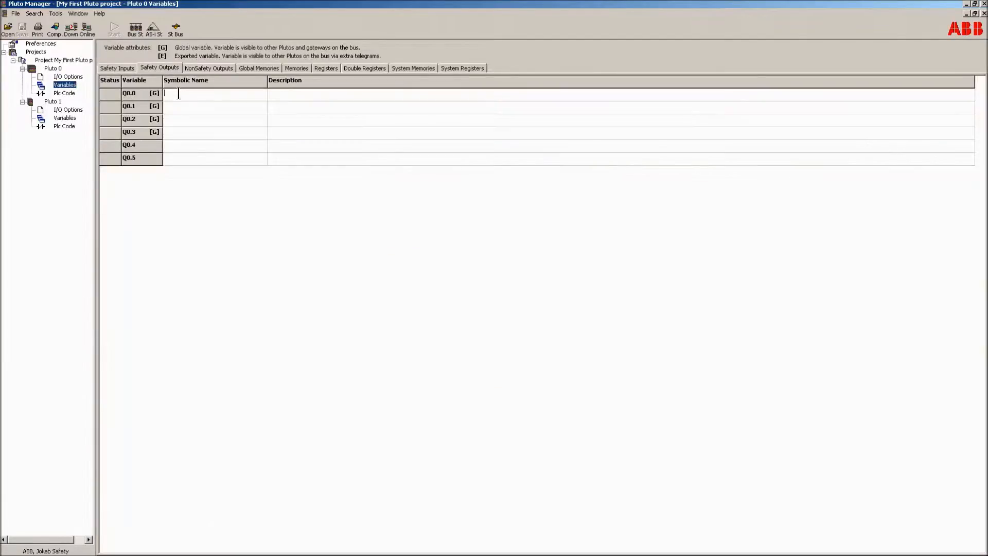
pyautogui.write('P0_')
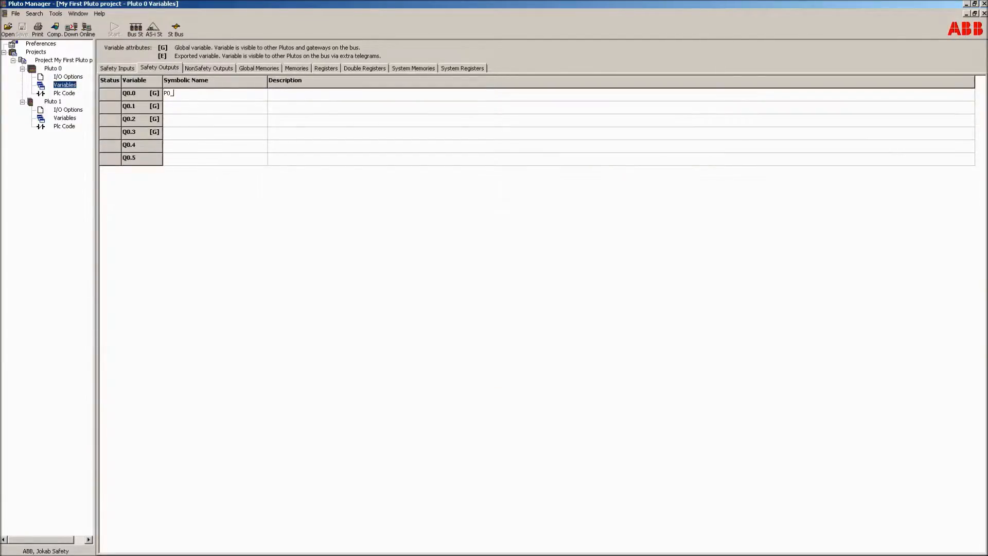
pyautogui.write('Contactor 1')
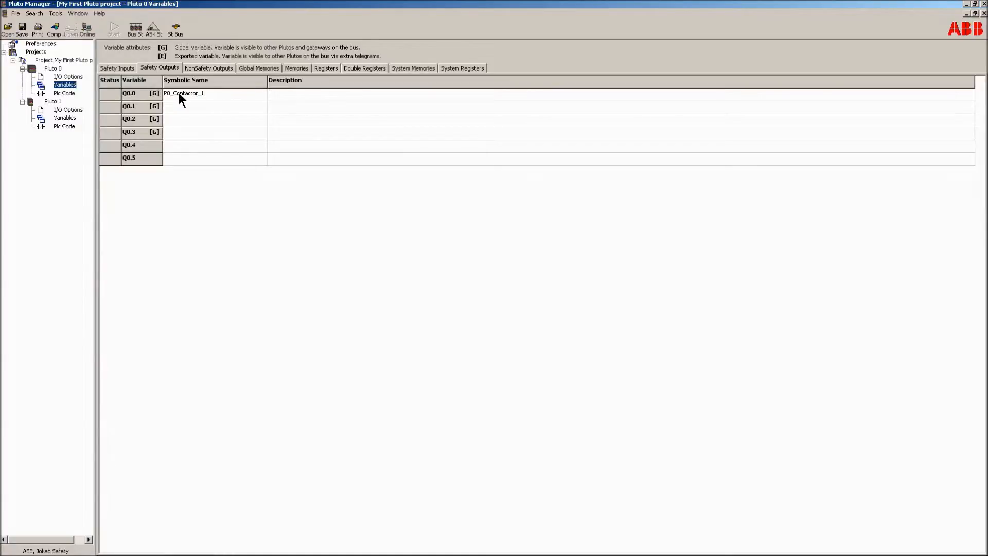
pyautogui.write('P0_Cont')
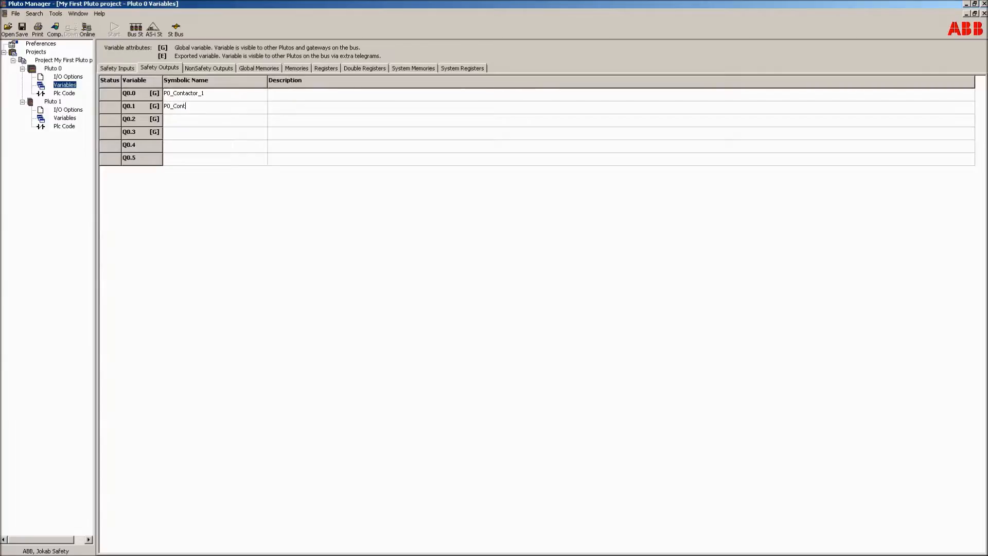
pyautogui.write('actor_')
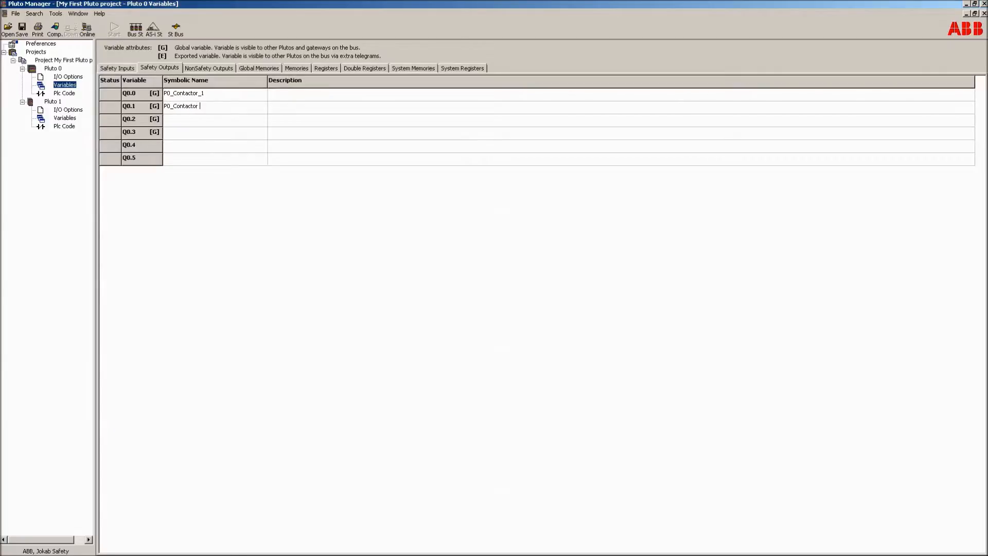
pyautogui.write('2')
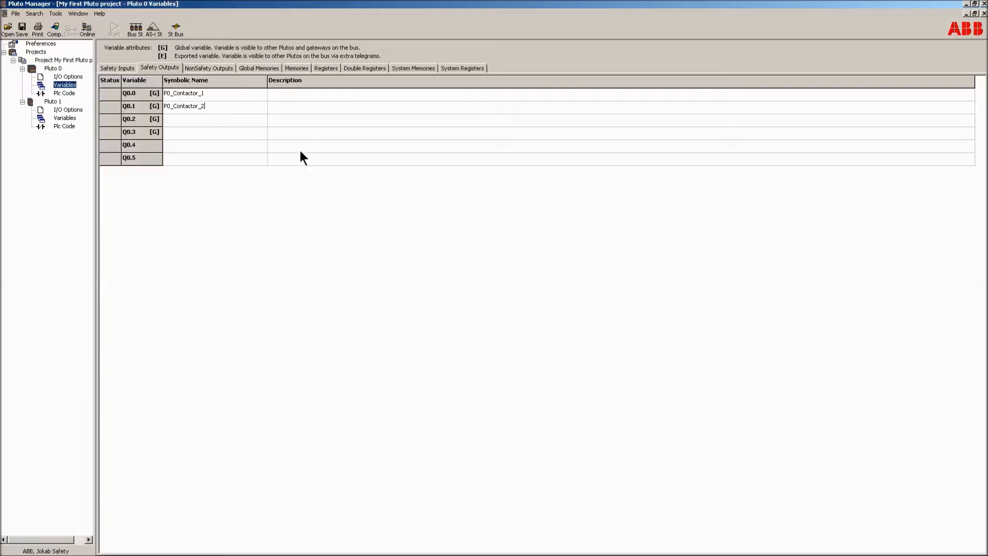
pyautogui.write('Safety contactor 1.')
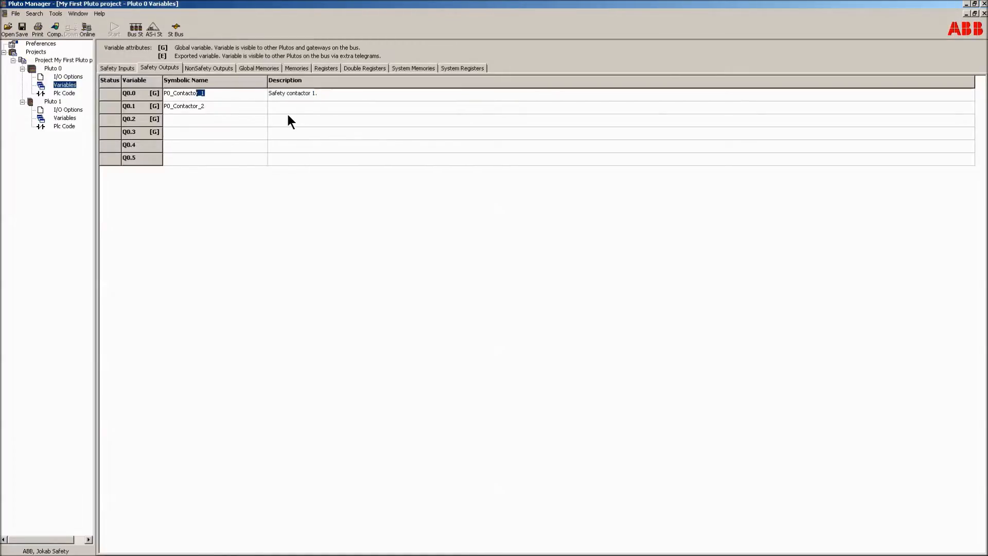
pyautogui.write('Safety contactor 2.')
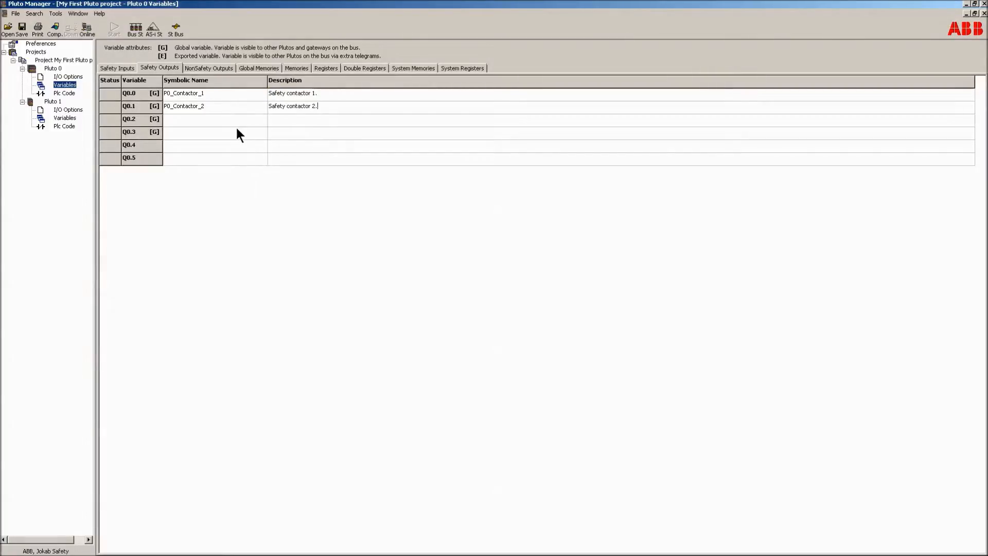
pyautogui.click(214, 119)
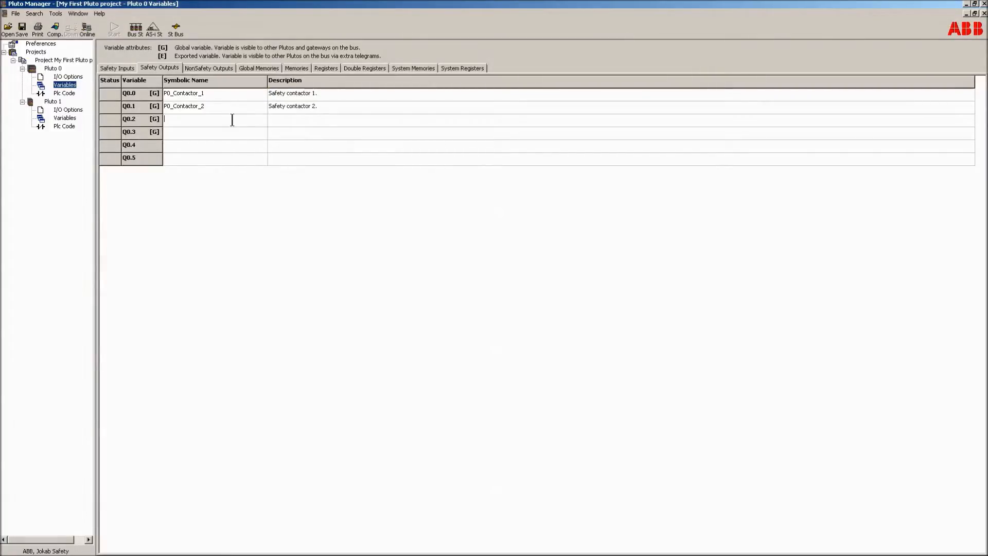